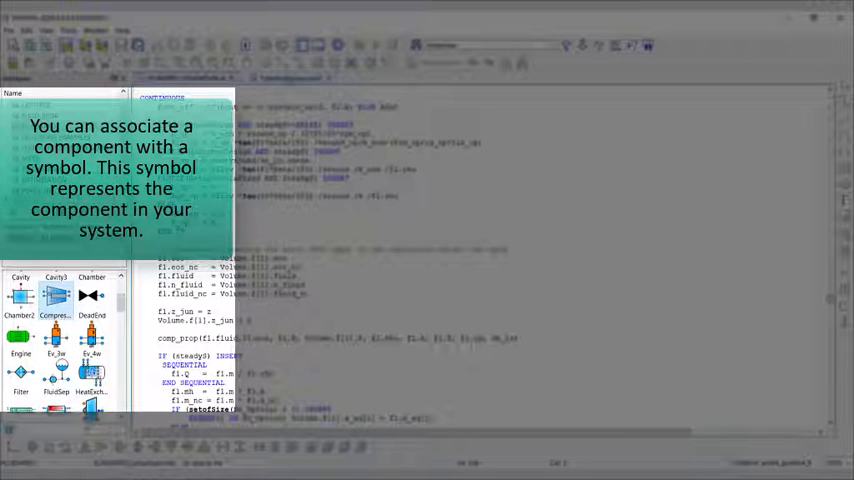
Switch from the component code view to the fluid system schematic with tanks, valves and pipes
click(290, 78)
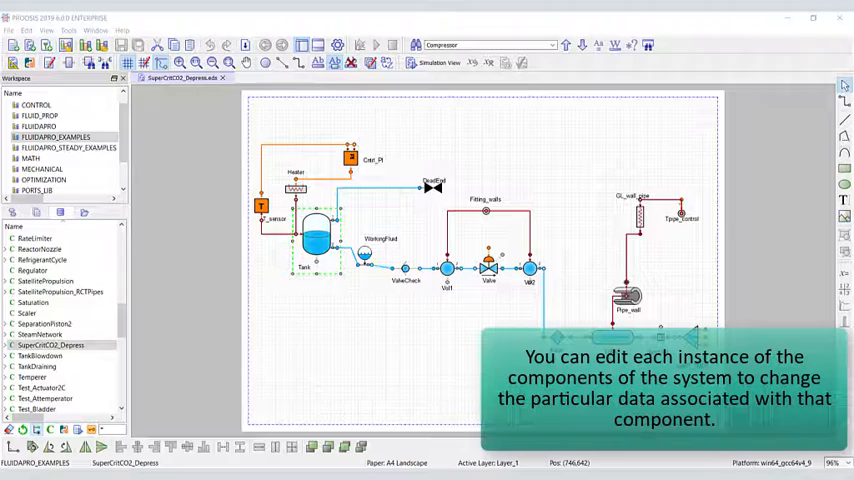
Launch the Experiment Wizard for the turbine engine model, listing steady, parametric and transient cases
double_click(316, 240)
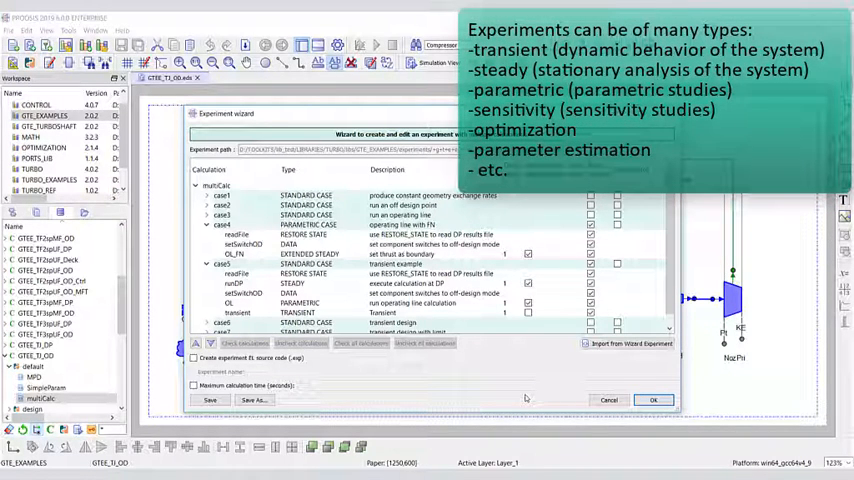
Review the transient calculation's integration settings, then its boundary and initial conditions
right_click(220, 264)
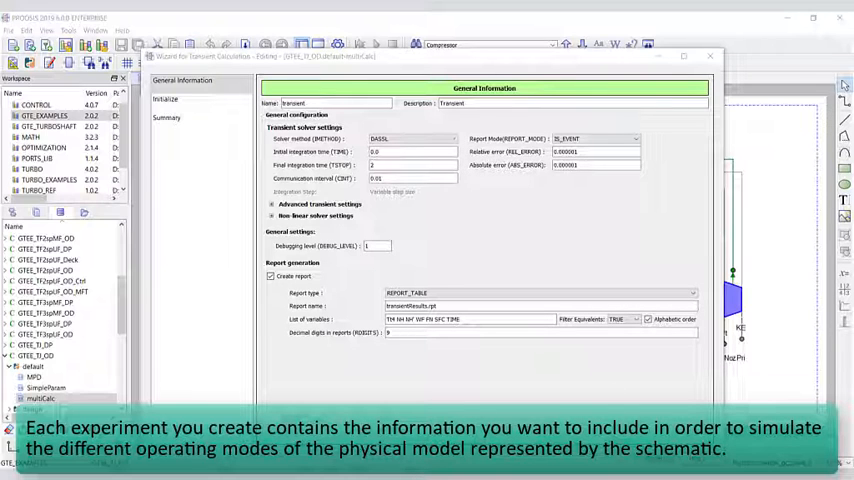
click(164, 100)
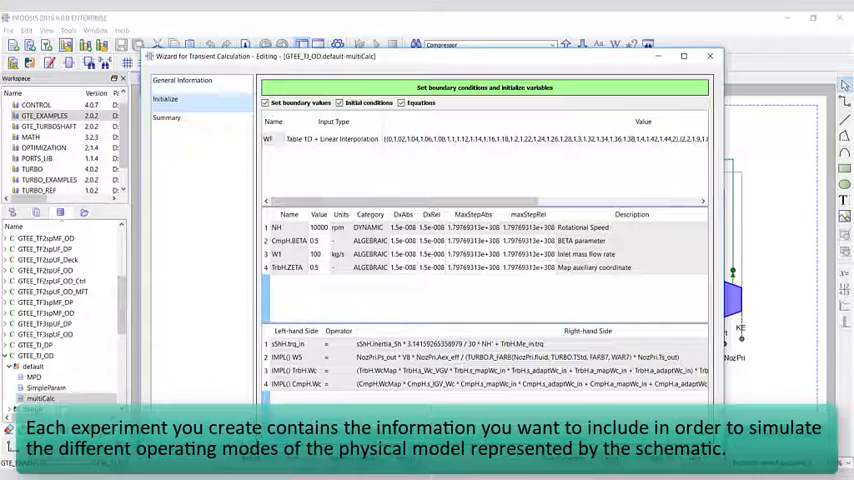
click(168, 116)
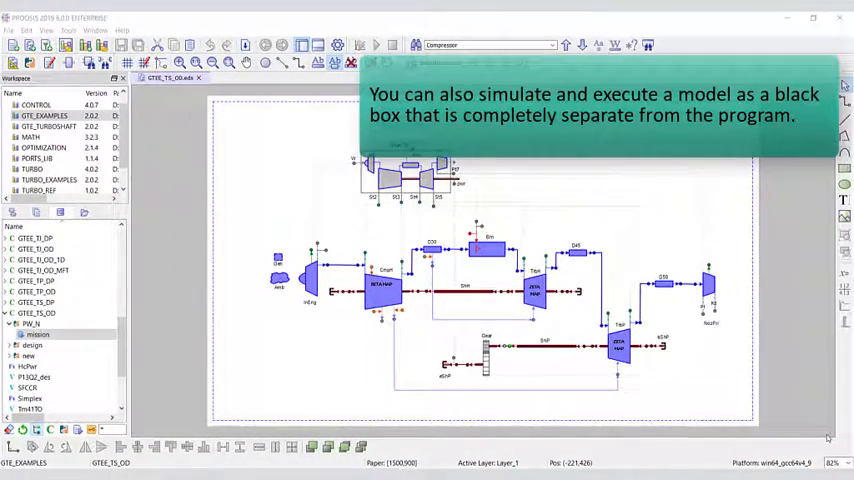
Show the FMI experiment code with its assertion and value-setting statements in the editor
click(38, 334)
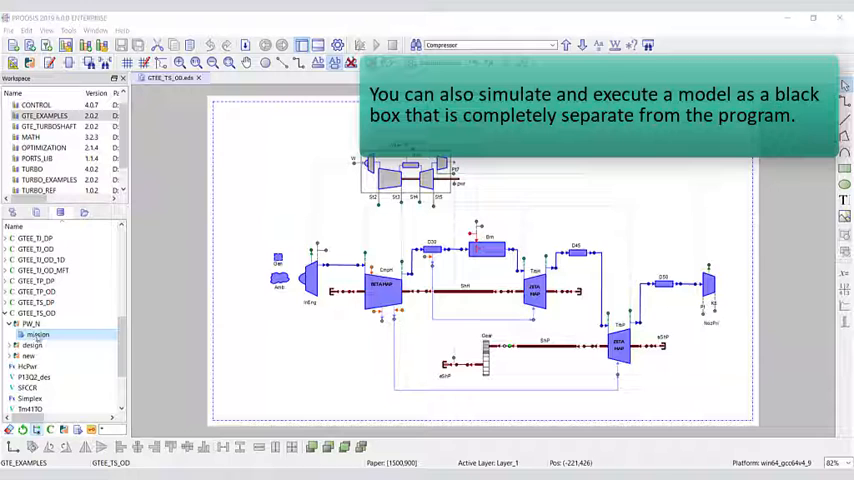
right_click(36, 336)
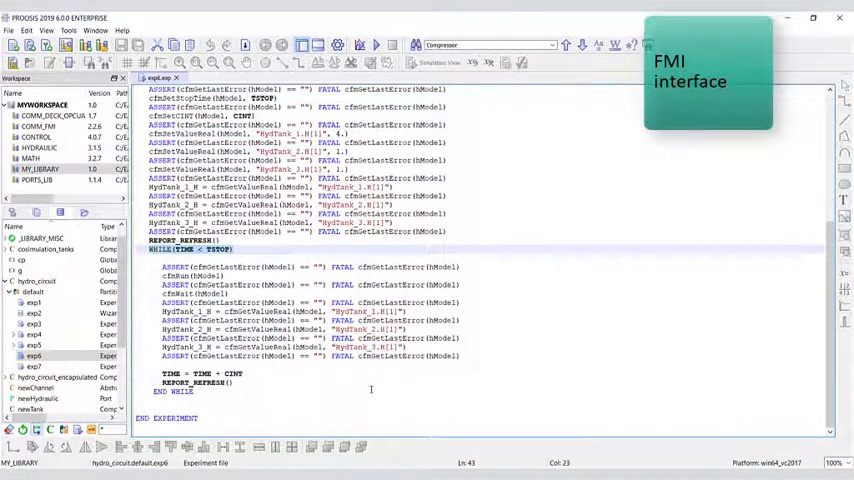
click(300, 312)
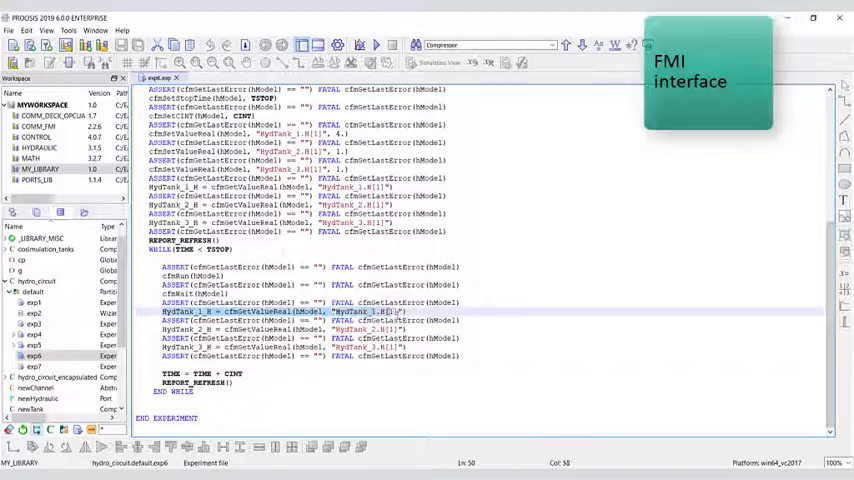